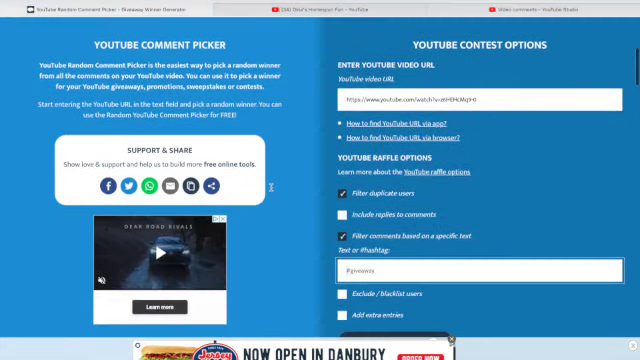
- Fetch the video's comments with duplicate-user and keyword filters applied, yielding 33 unique comments
scroll("down", 3)
type("#ug")
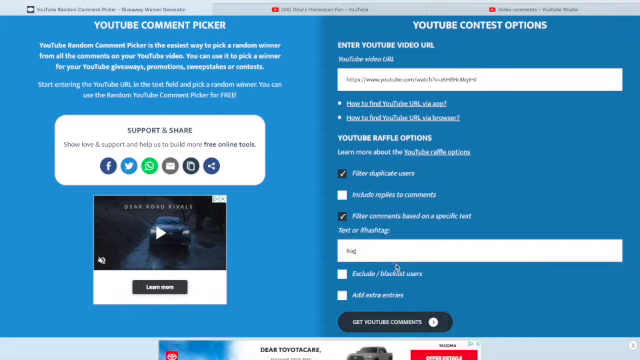
left_click(480, 250)
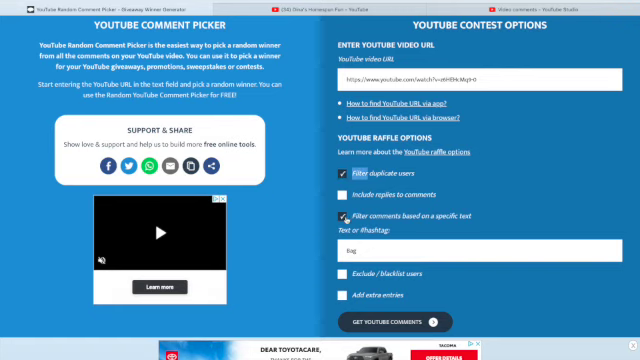
left_click(480, 248)
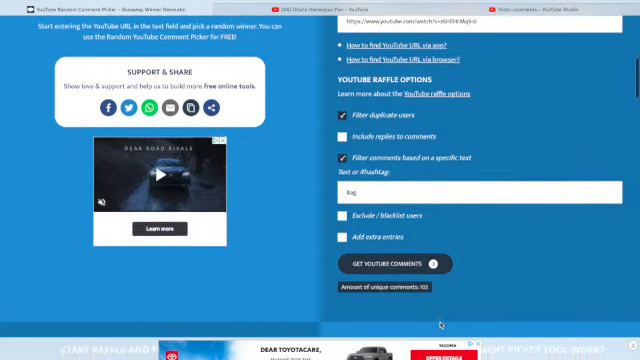
- Start the raffle and reveal the first randomly picked winner's comment
scroll("down", 3)
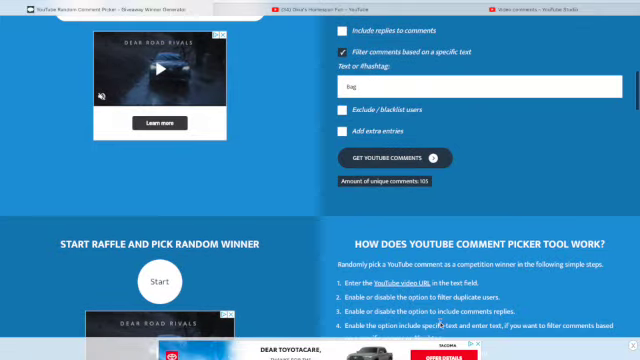
left_click(158, 280)
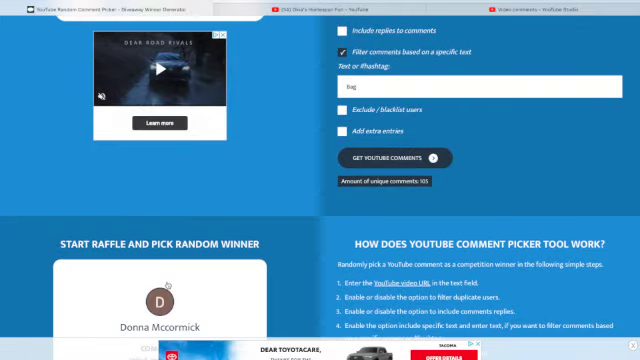
scroll("down", 3)
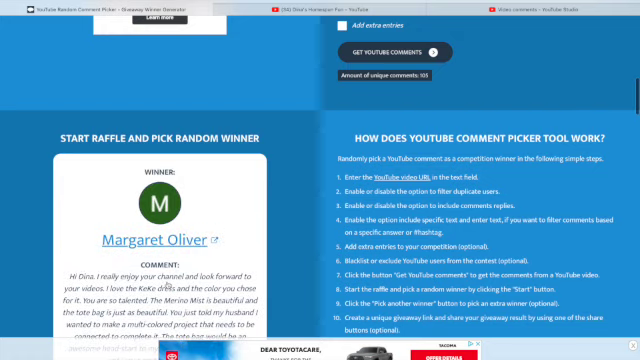
scroll("down", 3)
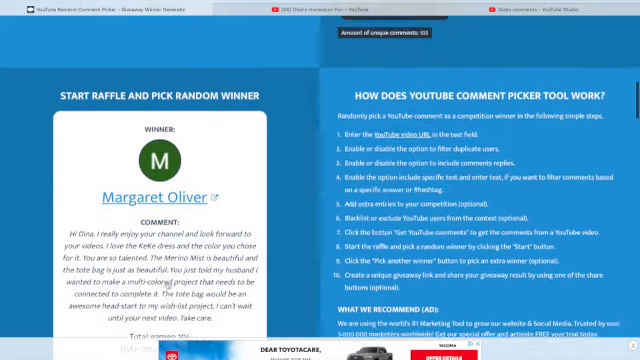
scroll("down", 3)
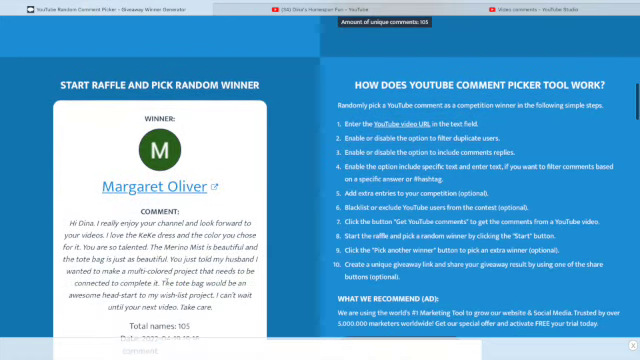
scroll("down", 3)
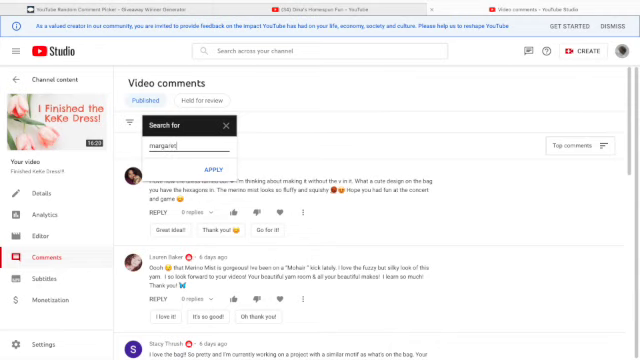
- Apply the first winner's name as the comment search filter, then return to the picker
left_click(208, 168)
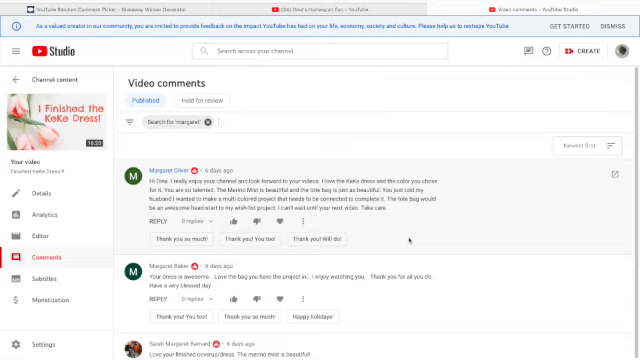
mouse_move(252, 76)
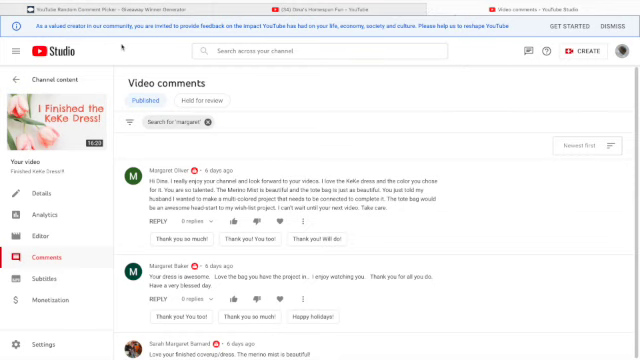
left_click(96, 8)
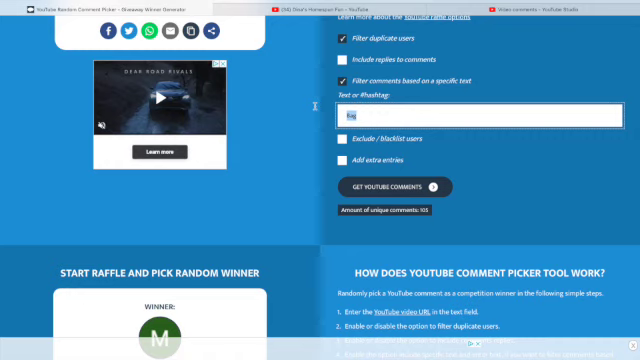
- Reload the comments filtered by the new keyword 'Mel'
type("Mel")
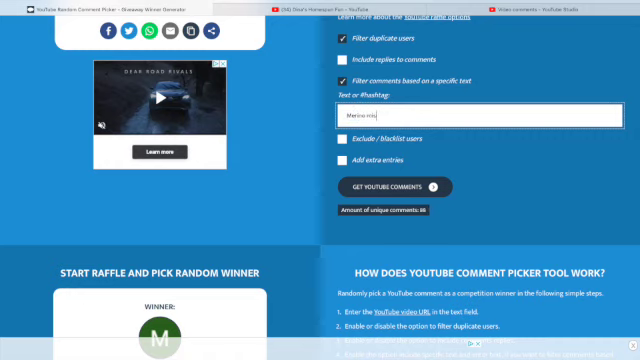
left_click(404, 188)
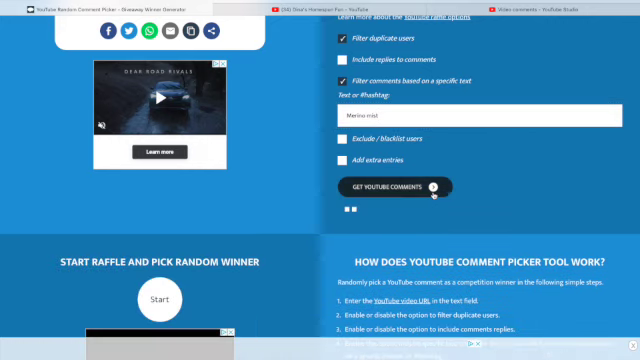
left_click(398, 188)
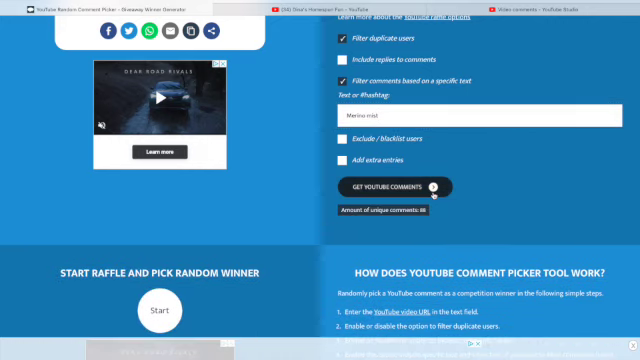
- Run the raffle again to draw the second random winner
scroll("down", 3)
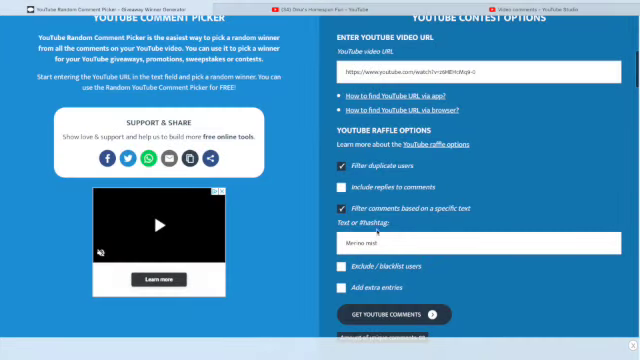
scroll("down", 3)
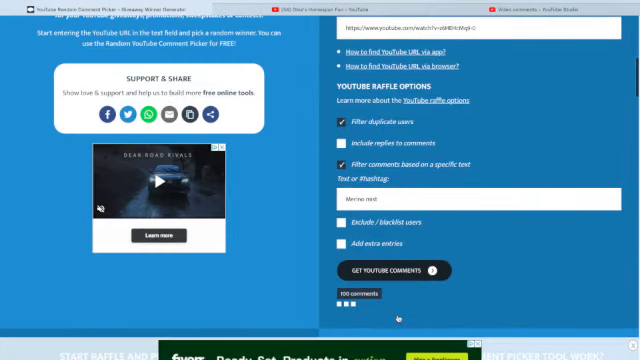
scroll("down", 3)
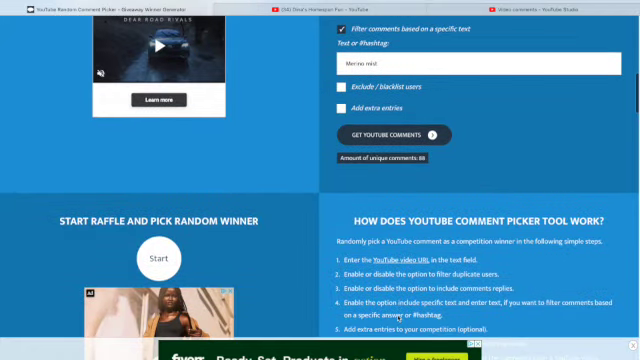
left_click(156, 256)
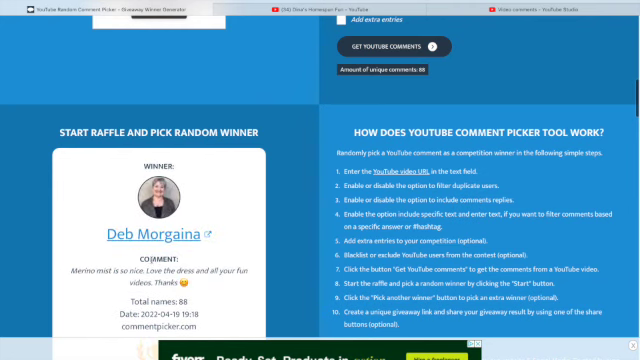
scroll("down", 3)
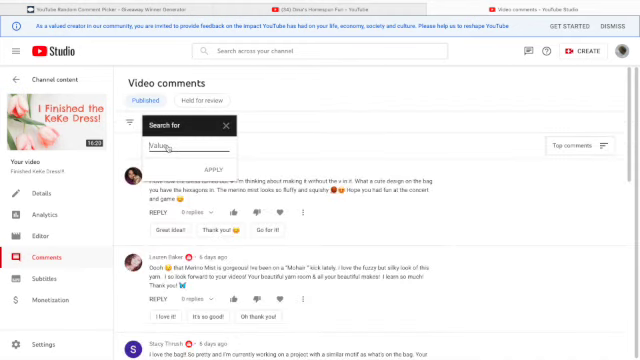
- Filter the Studio comment search by 'deb' to find the second winner's comment
type("deb")
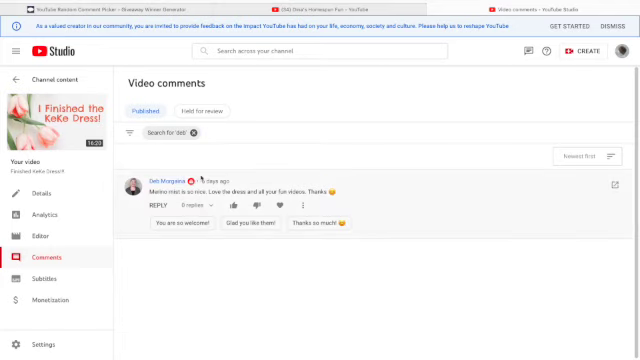
mouse_move(258, 140)
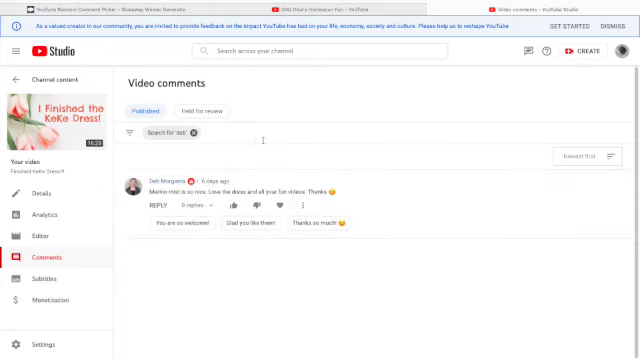